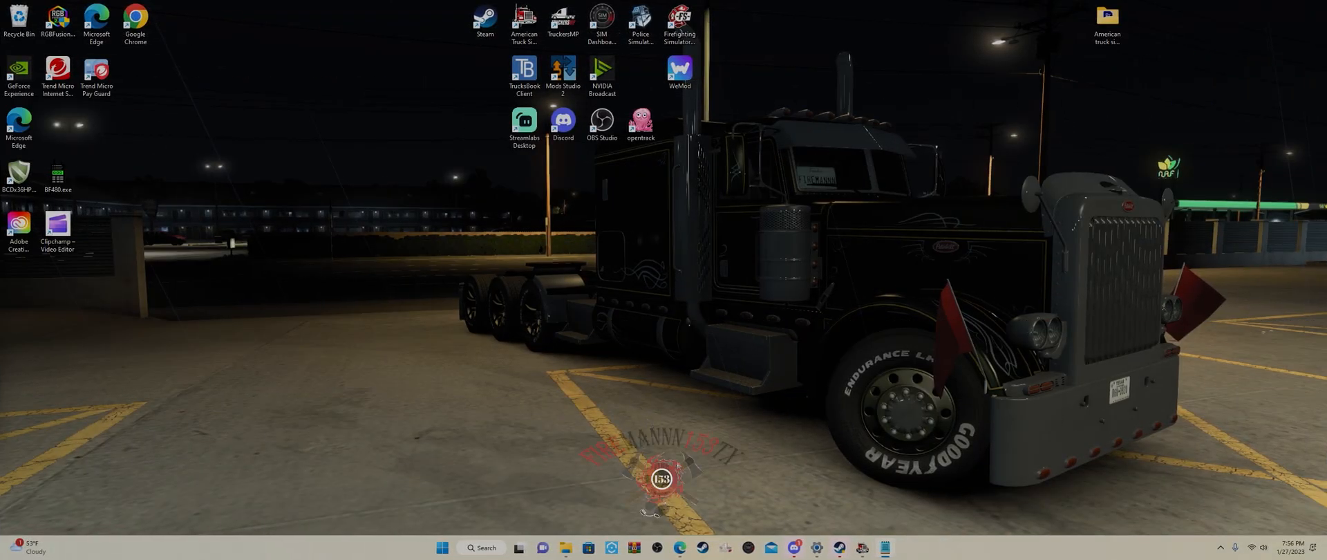
mouse_move(676, 457)
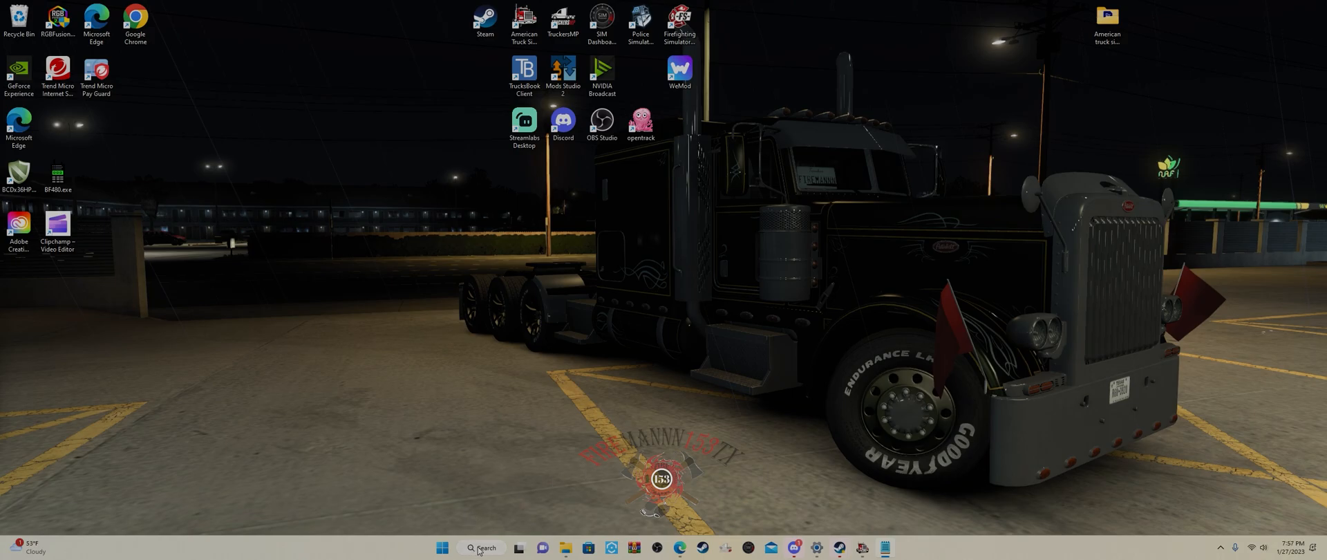
Search Windows for 'am' to find the American Truck Simulator documents folder
click(480, 547)
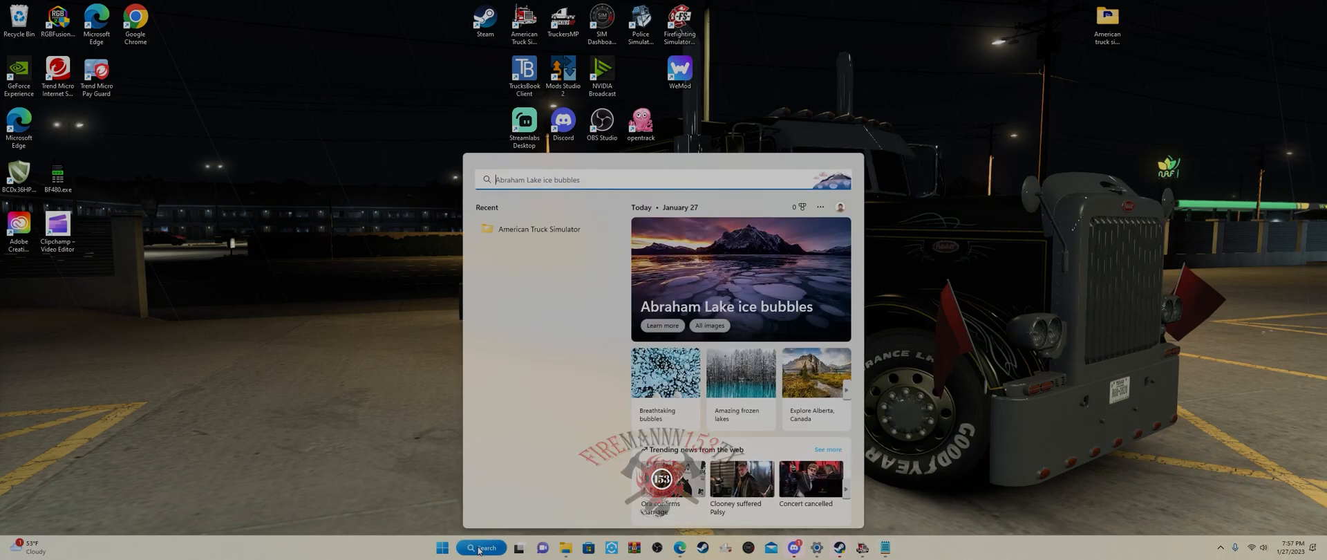
text(am)
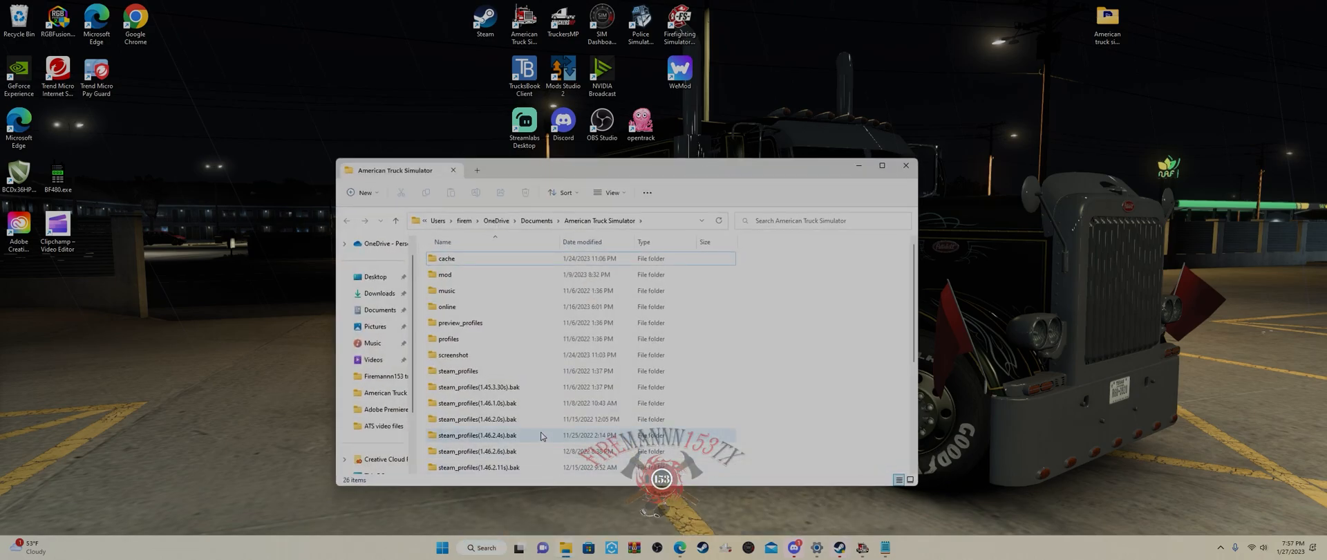
Locate config.cfg in the folder and bring up its Open with program choices
click(454, 354)
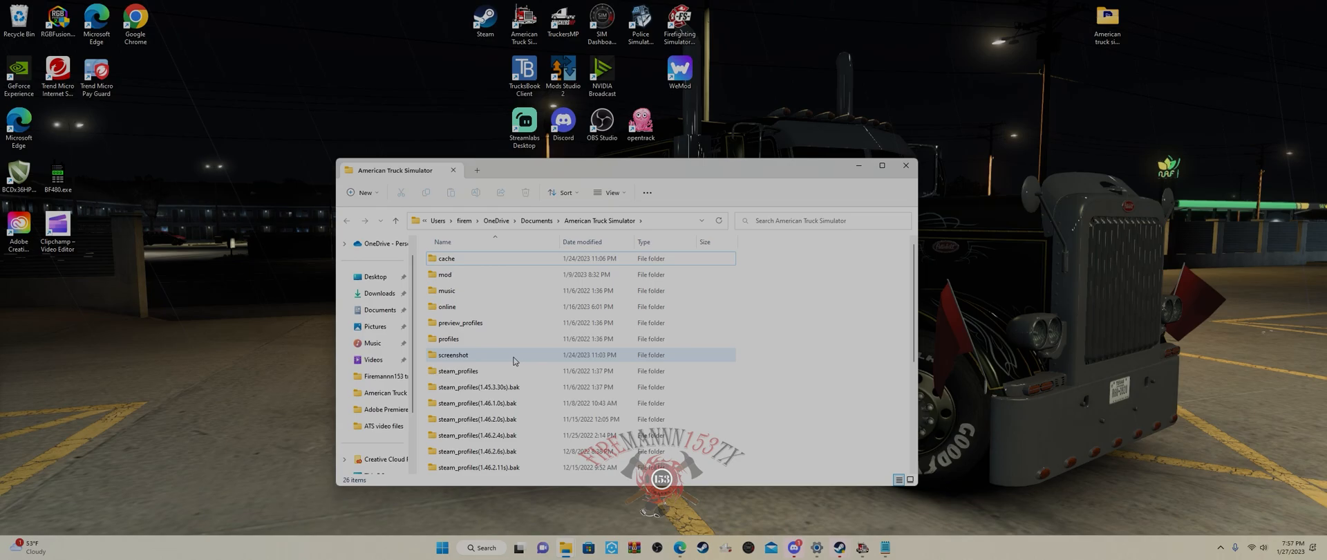
scroll(down, 3)
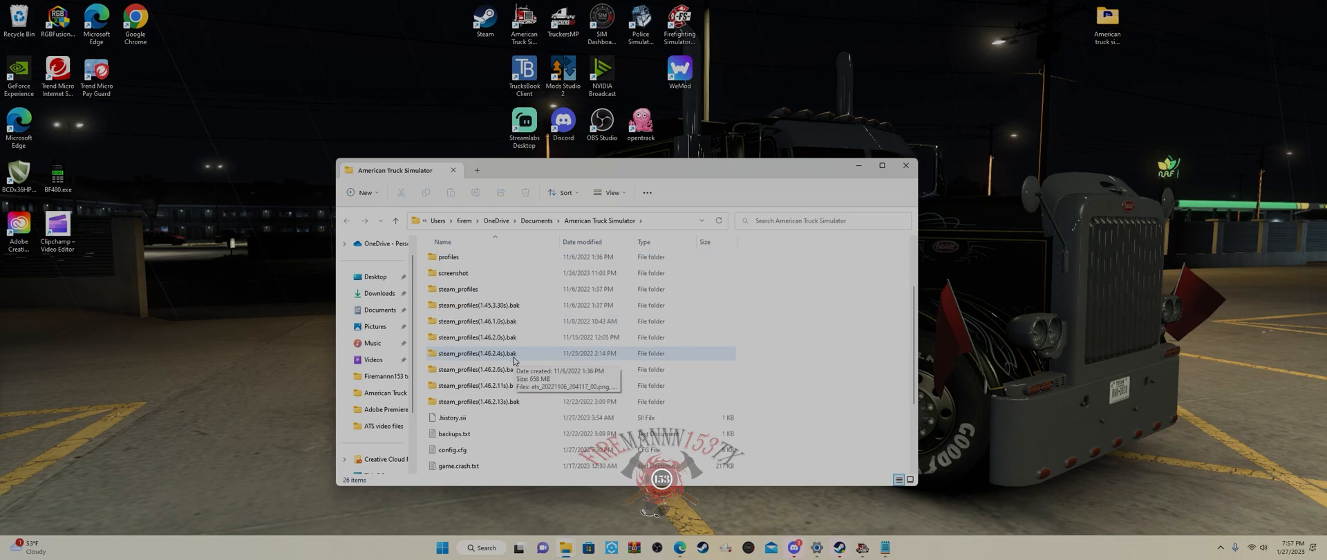
scroll(down, 3)
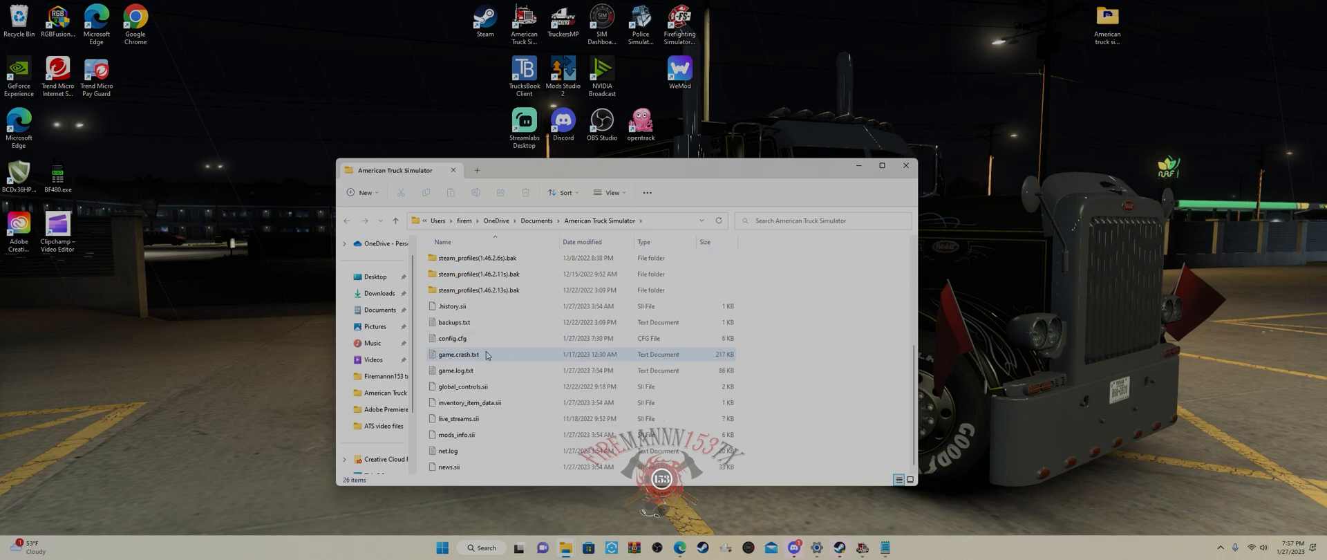
mouse_move(474, 343)
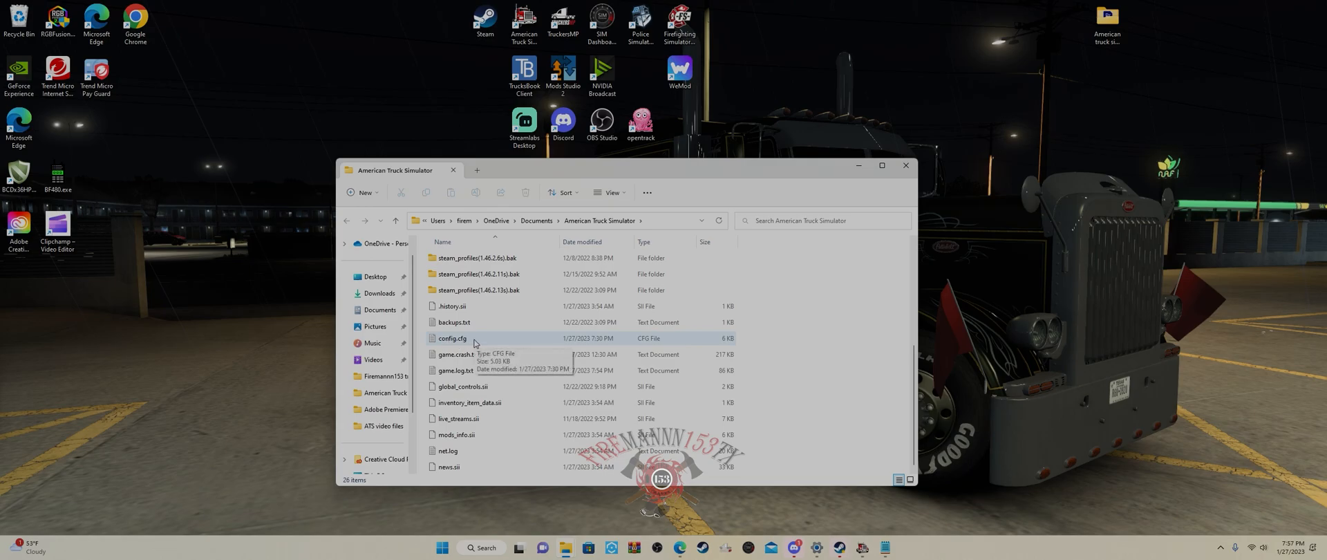
mouse_move(462, 343)
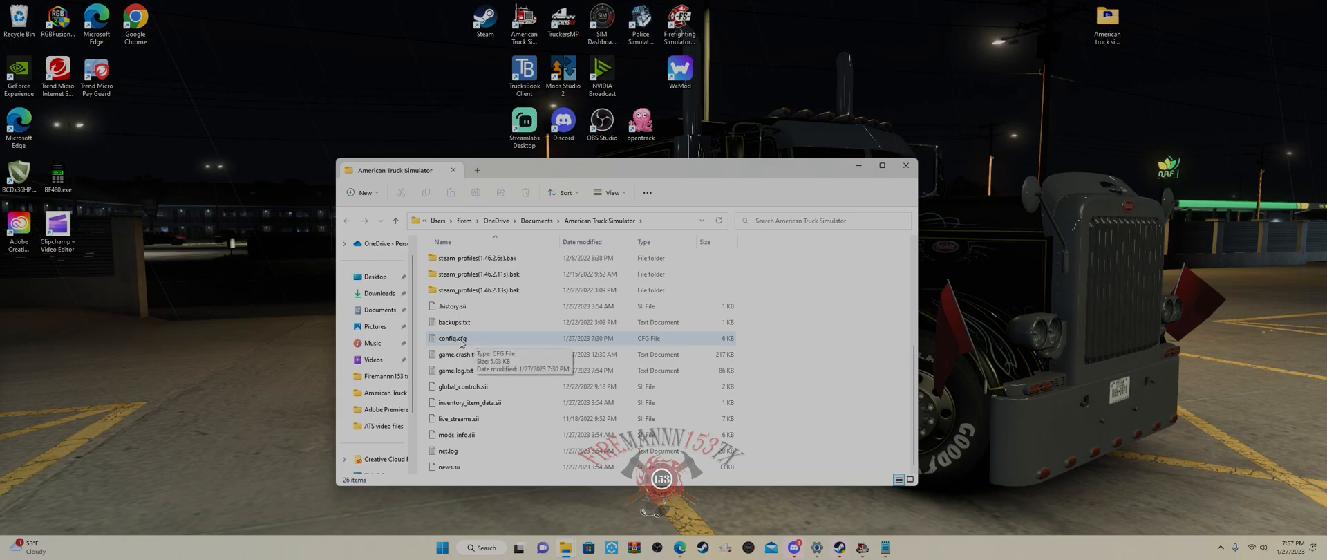
right_click(451, 338)
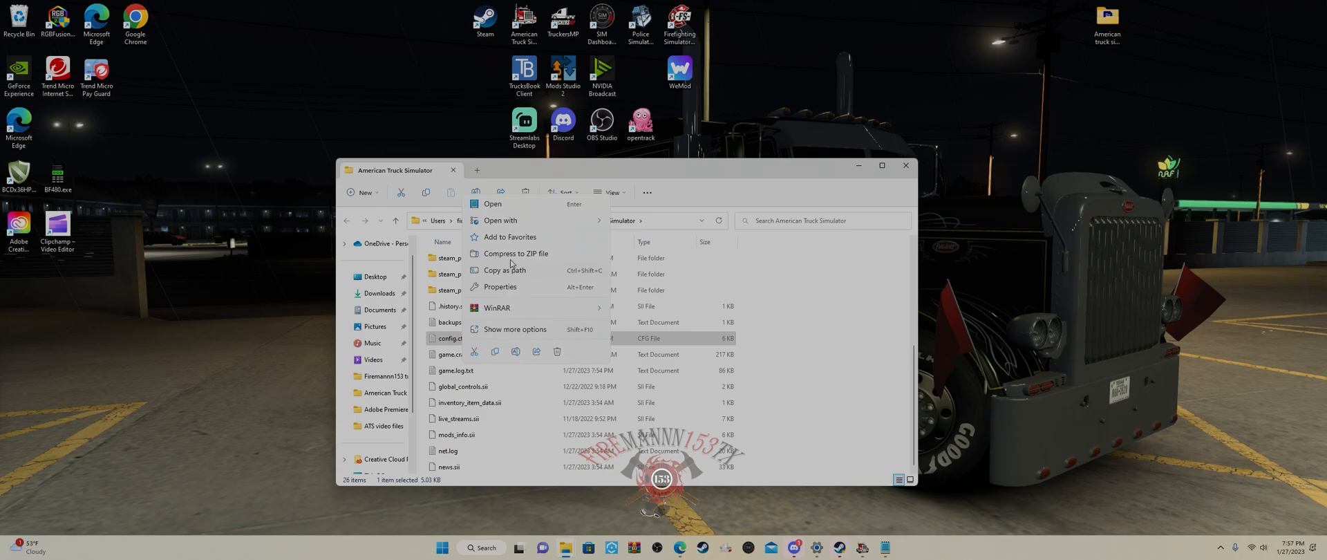
click(501, 220)
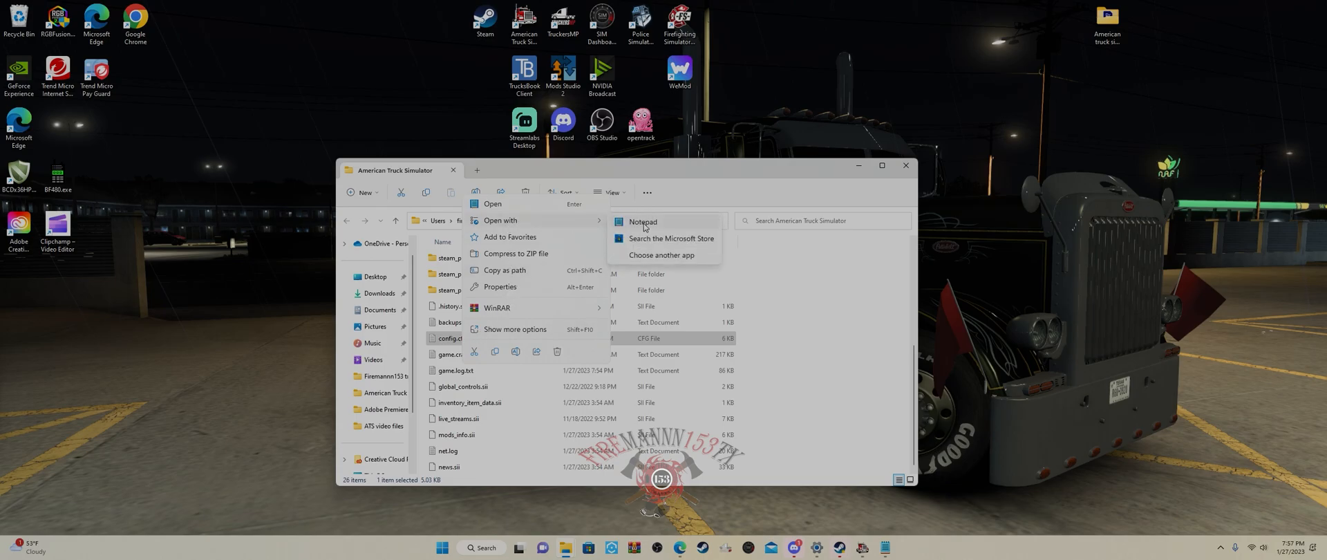
Load config.cfg in Notepad and scroll down to the g_developer and g_console lines
click(643, 222)
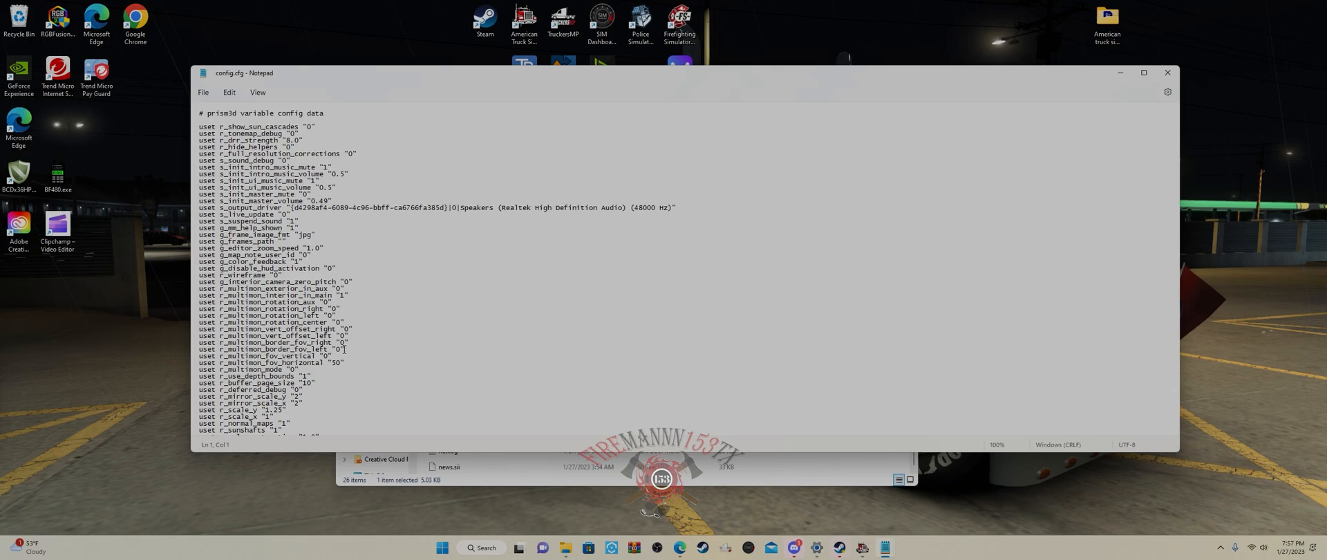
scroll(down, 3)
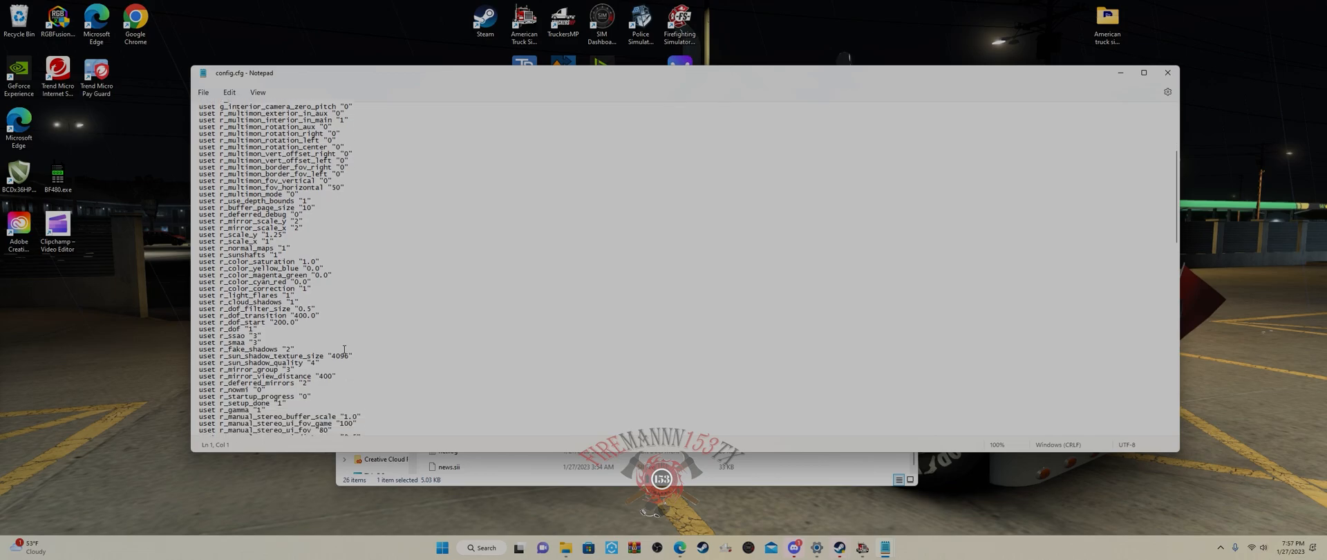
scroll(down, 3)
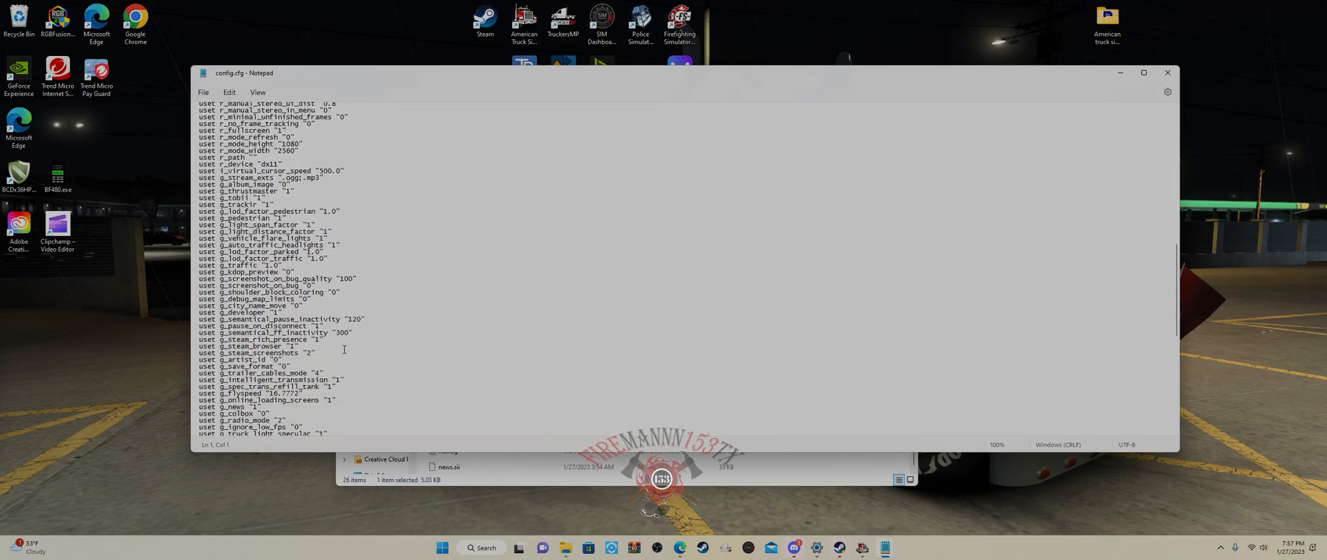
scroll(down, 3)
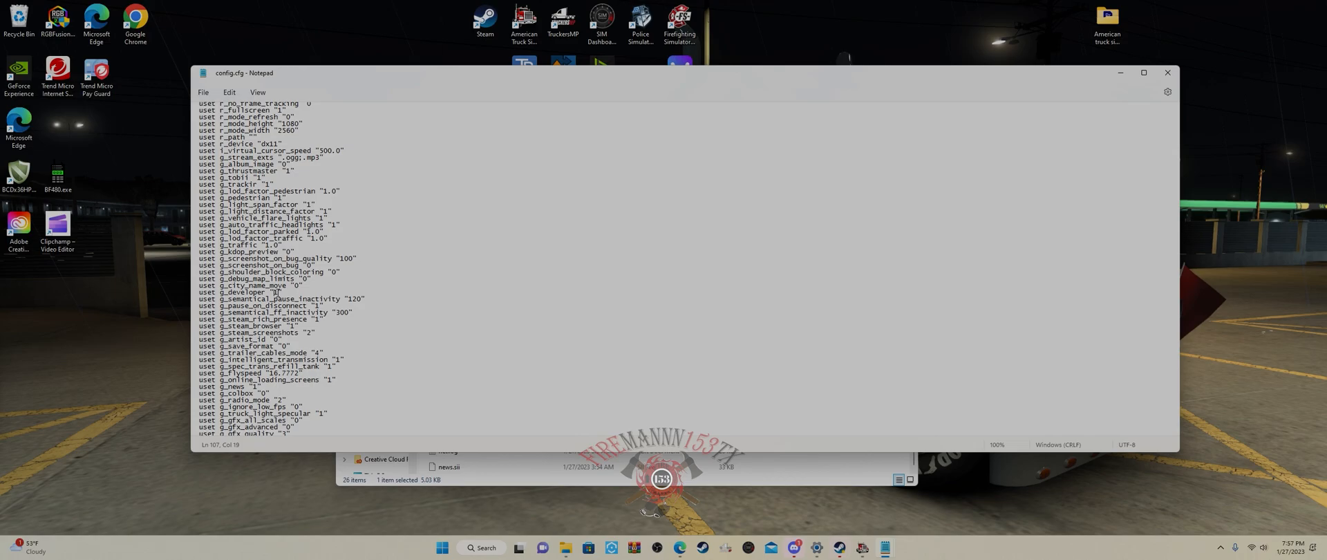
scroll(down, 3)
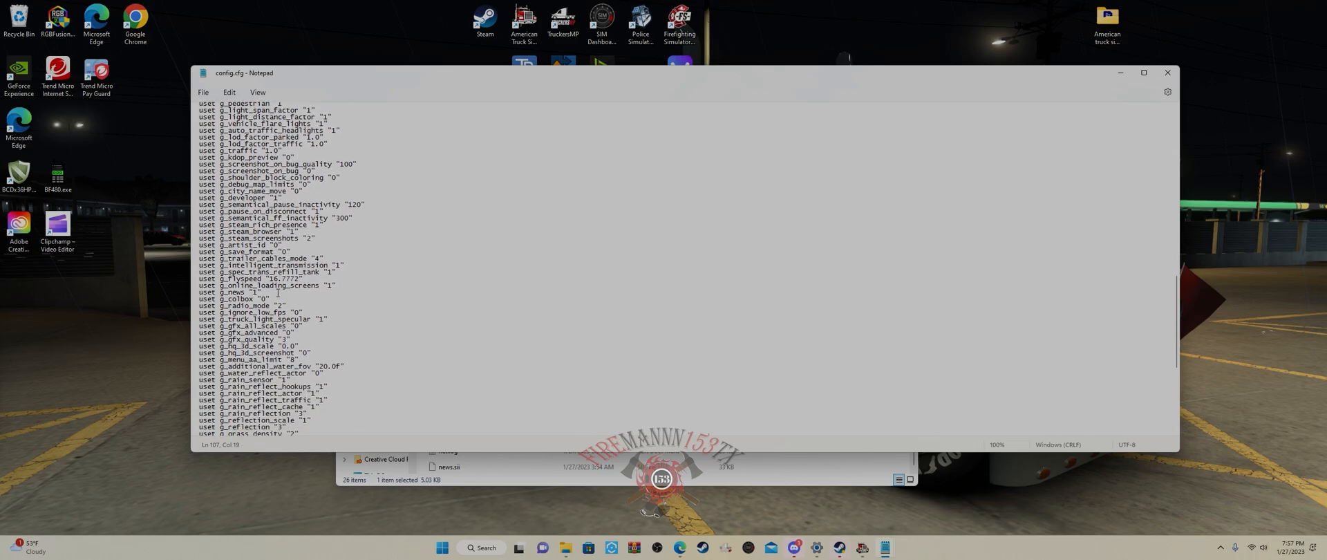
scroll(down, 3)
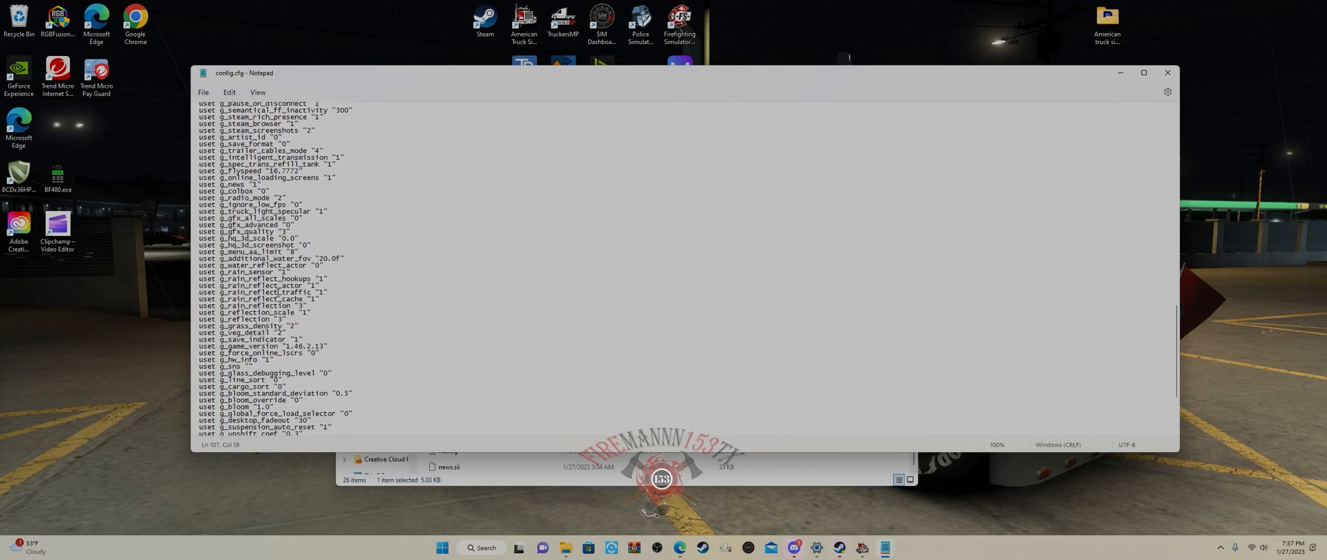
scroll(down, 3)
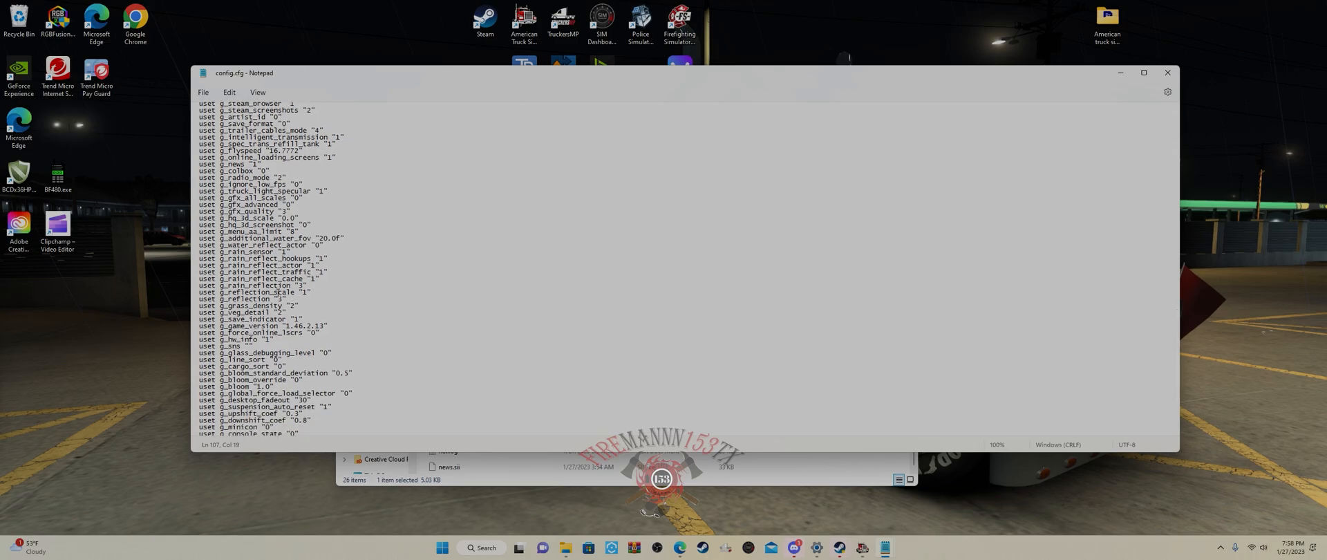
scroll(down, 3)
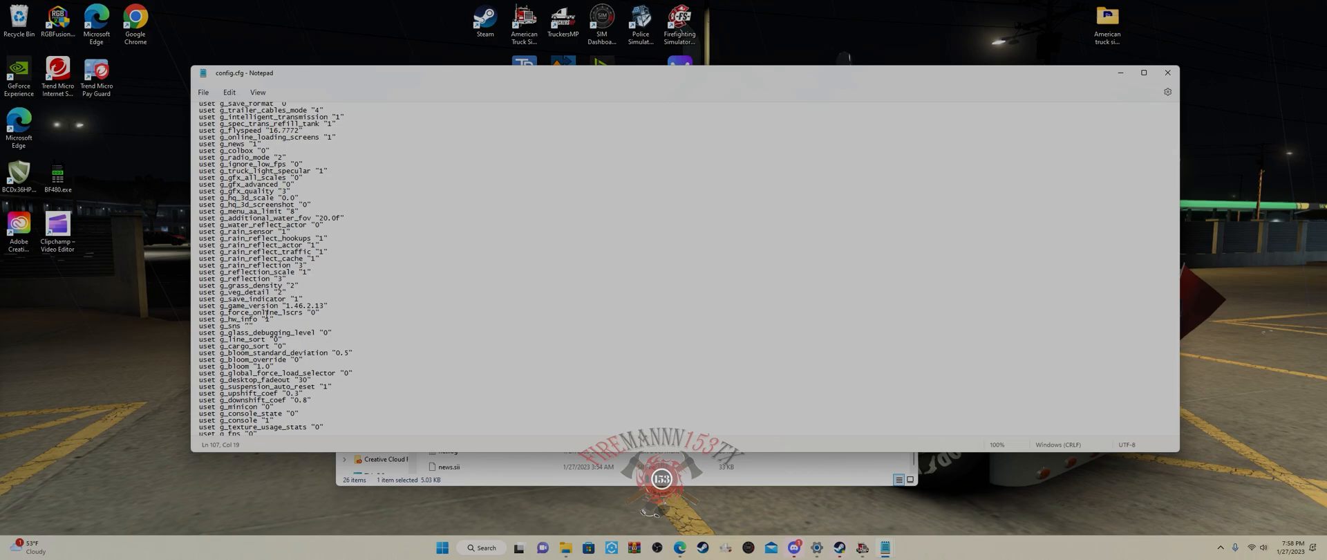
scroll(down, 3)
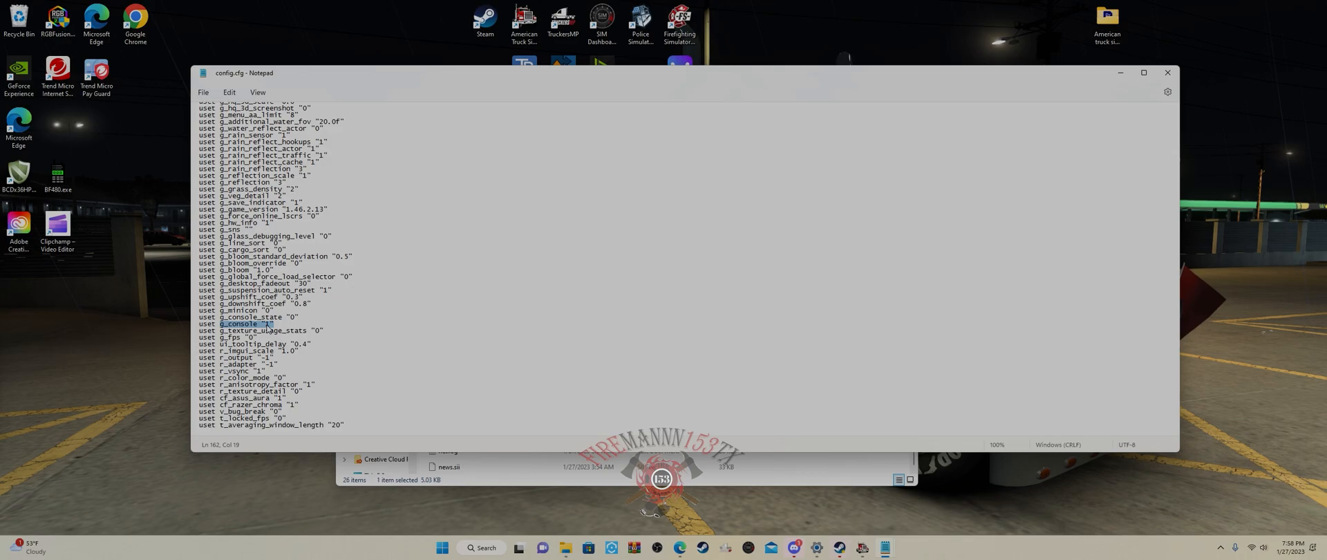
Set g_console to "1" and bring up the File commands to save config.cfg
click(345, 326)
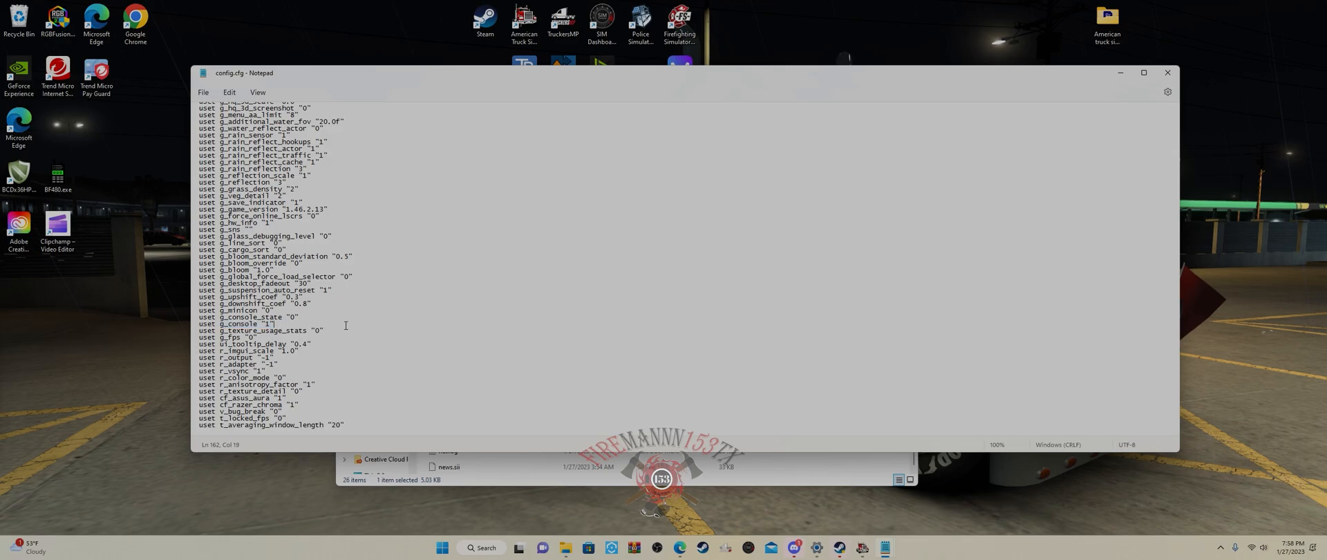
click(204, 93)
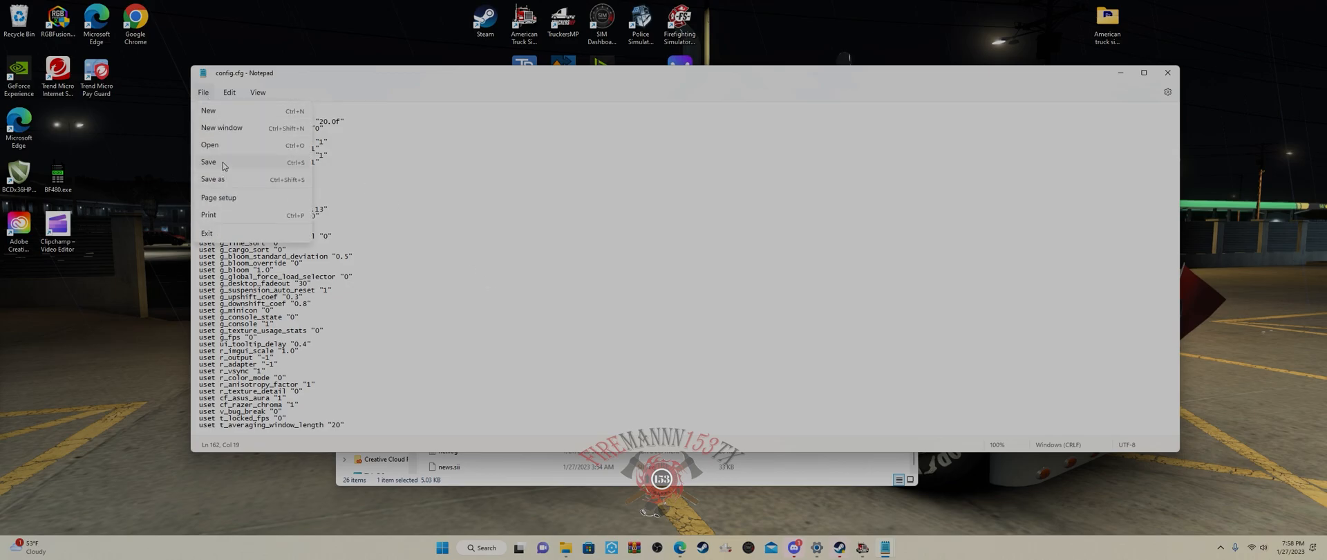
mouse_move(1040, 158)
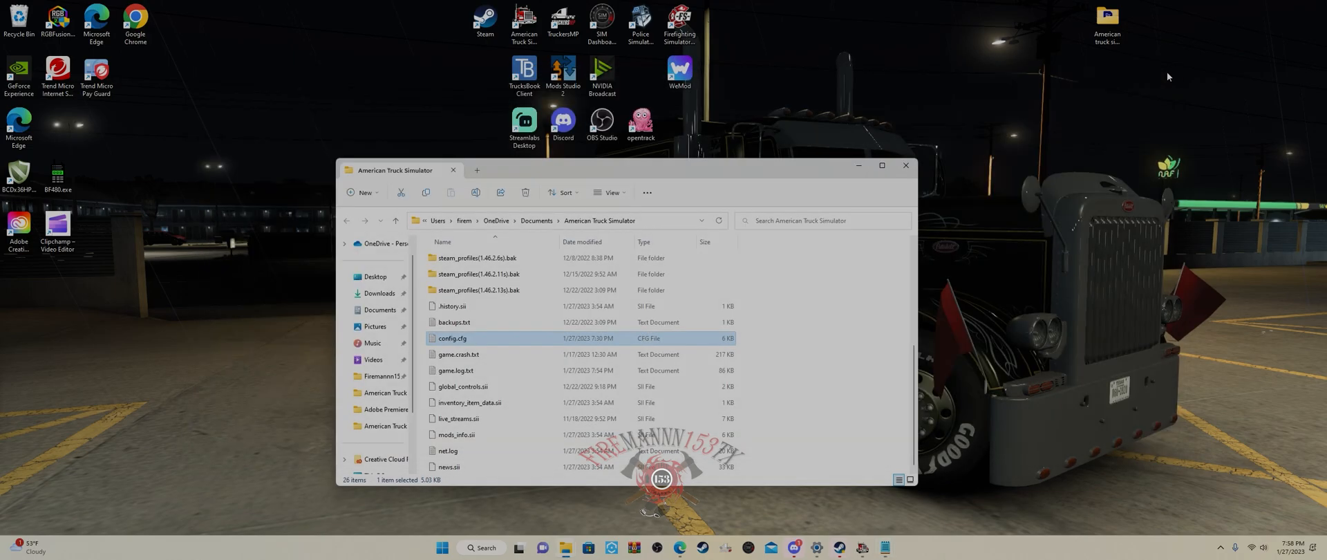
mouse_move(904, 192)
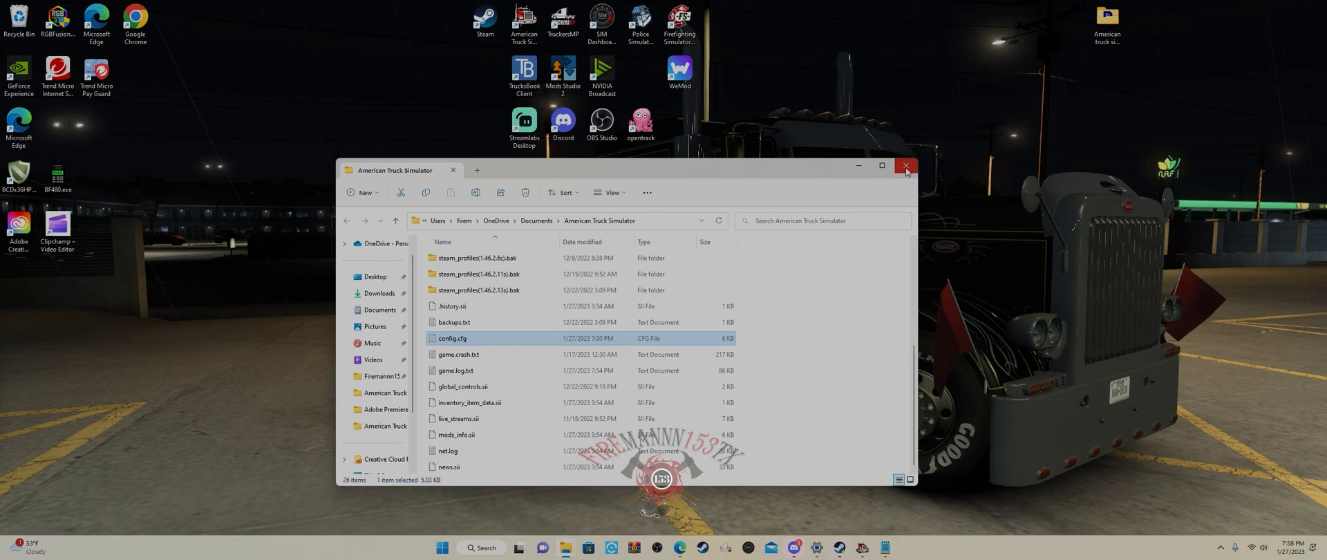
Close the American Truck Simulator folder window to return to the desktop
click(905, 166)
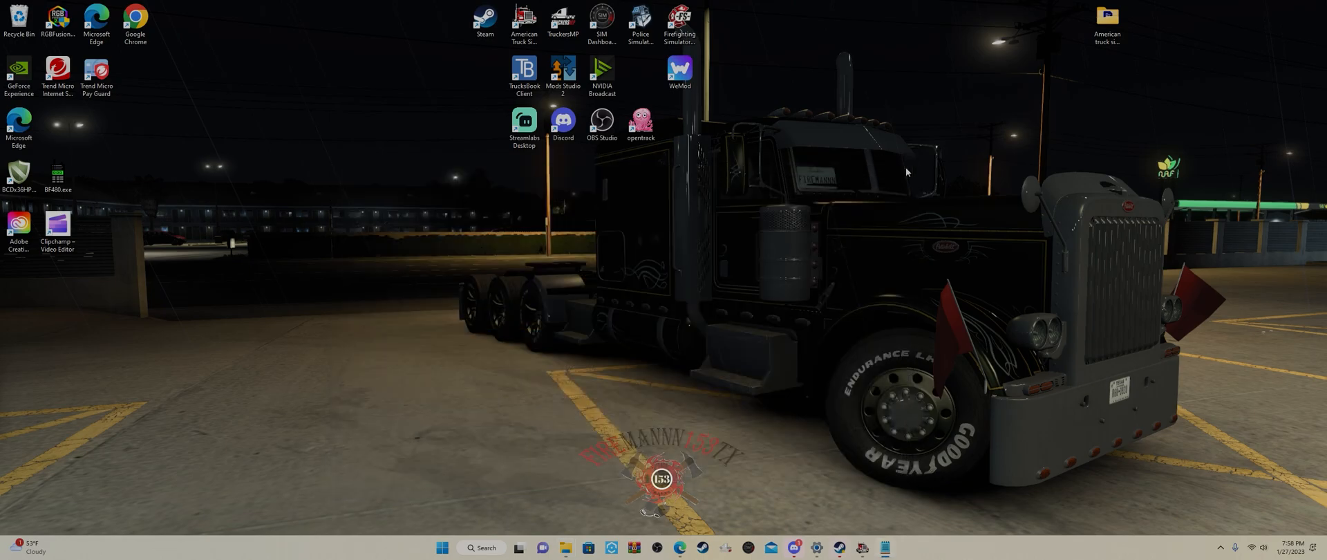